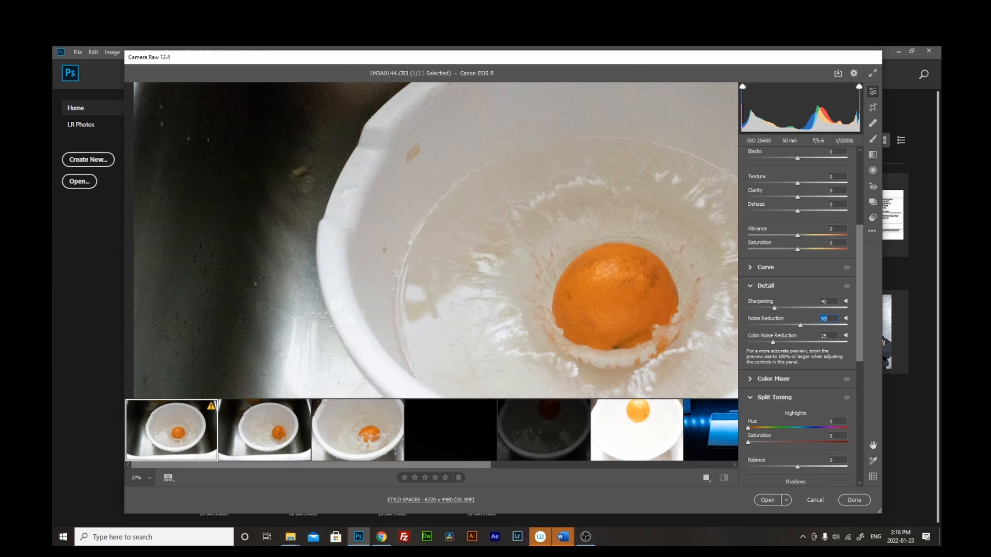
Drag the Detail panel's Noise Reduction slider from 53 to 81 on the orange photo
left_click_drag(814, 326, 821, 326)
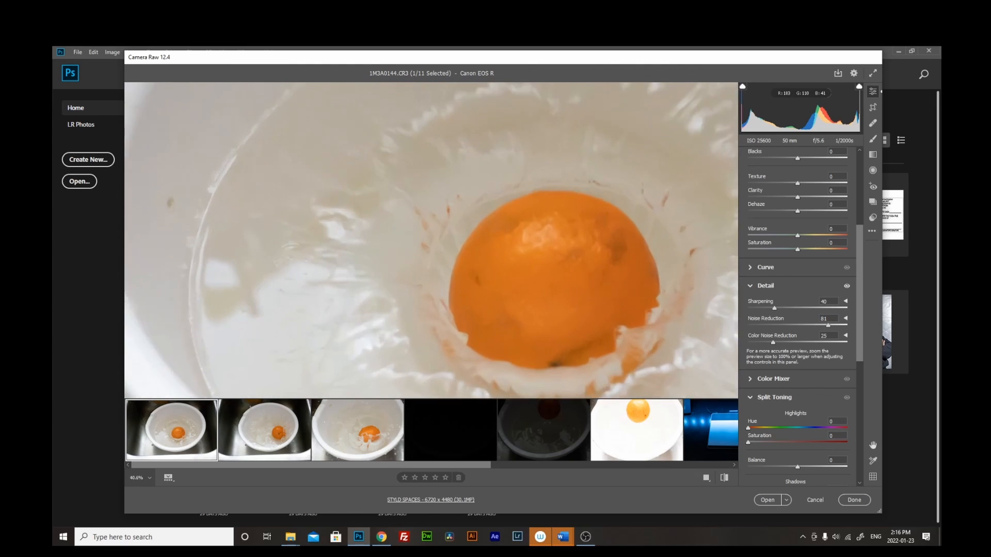
left_click(477, 430)
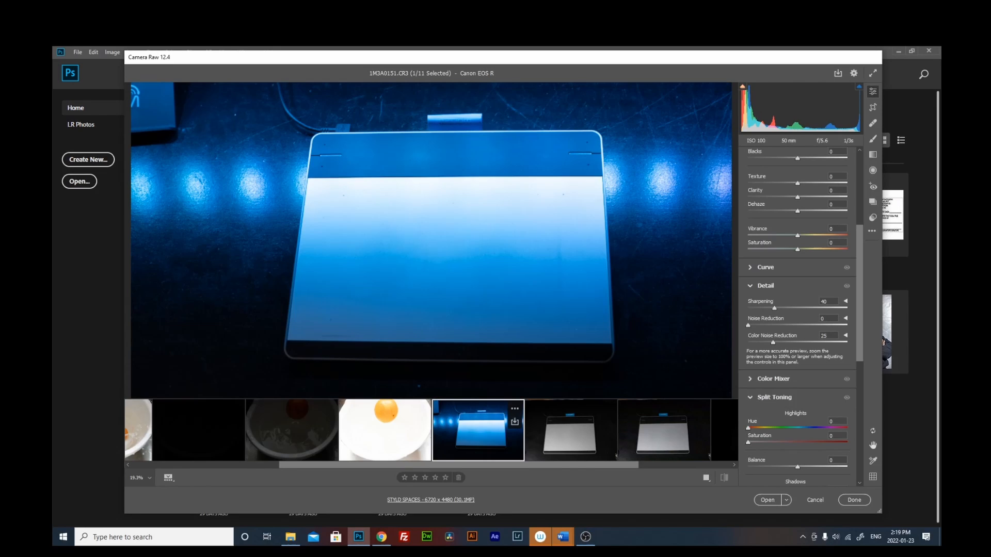